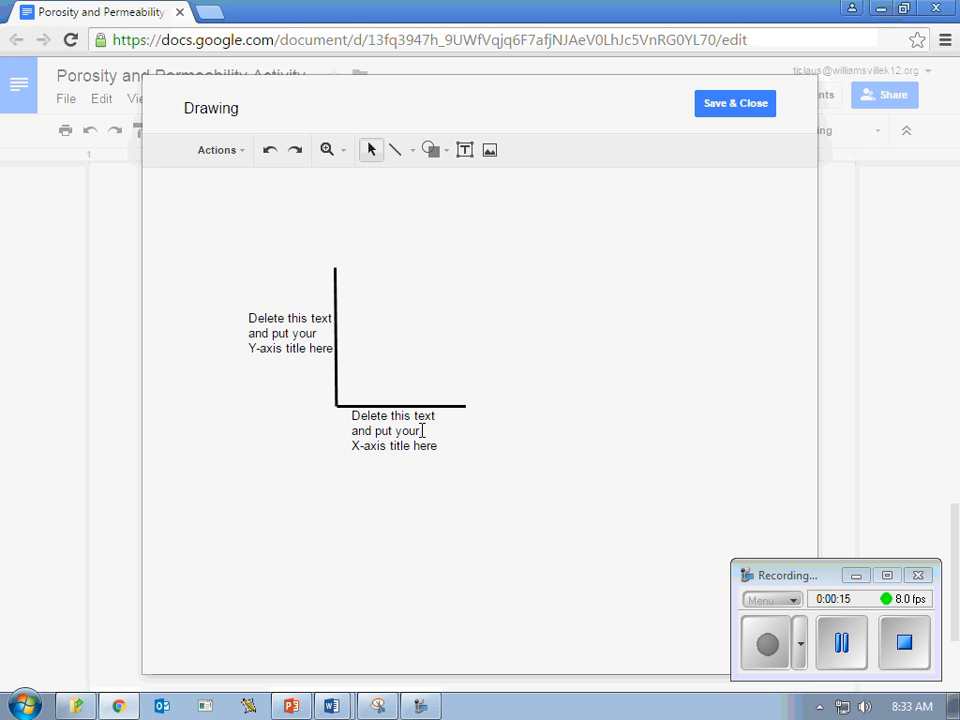
Replace the X-axis placeholder text with the word "title".
{"action": "left_click", "coordinate": [393, 430]}
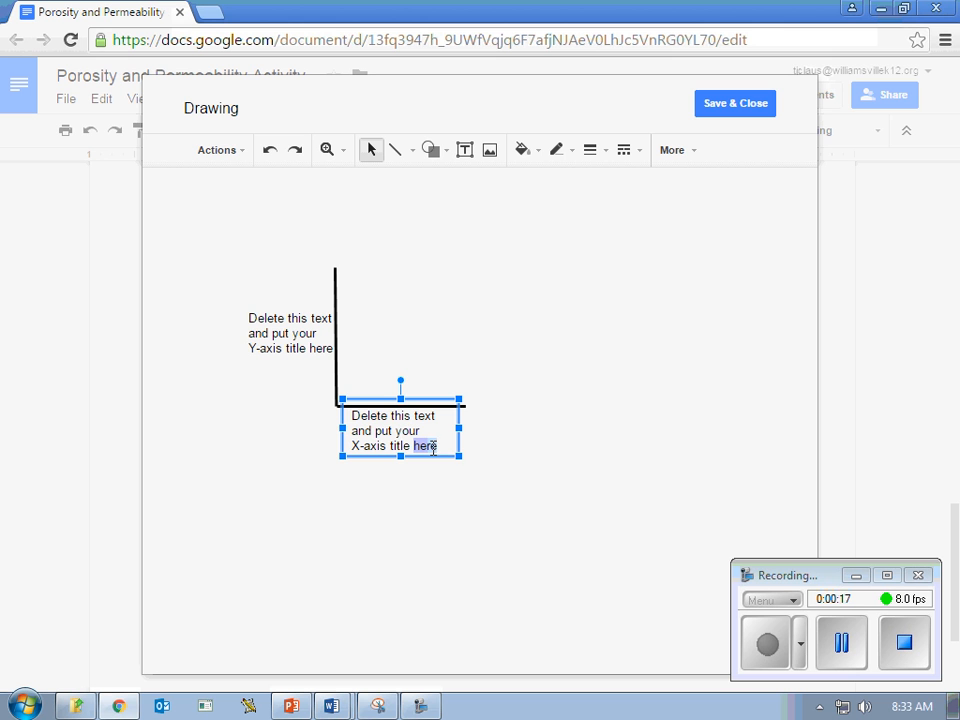
{"action": "mouse_move", "coordinate": [343, 415]}
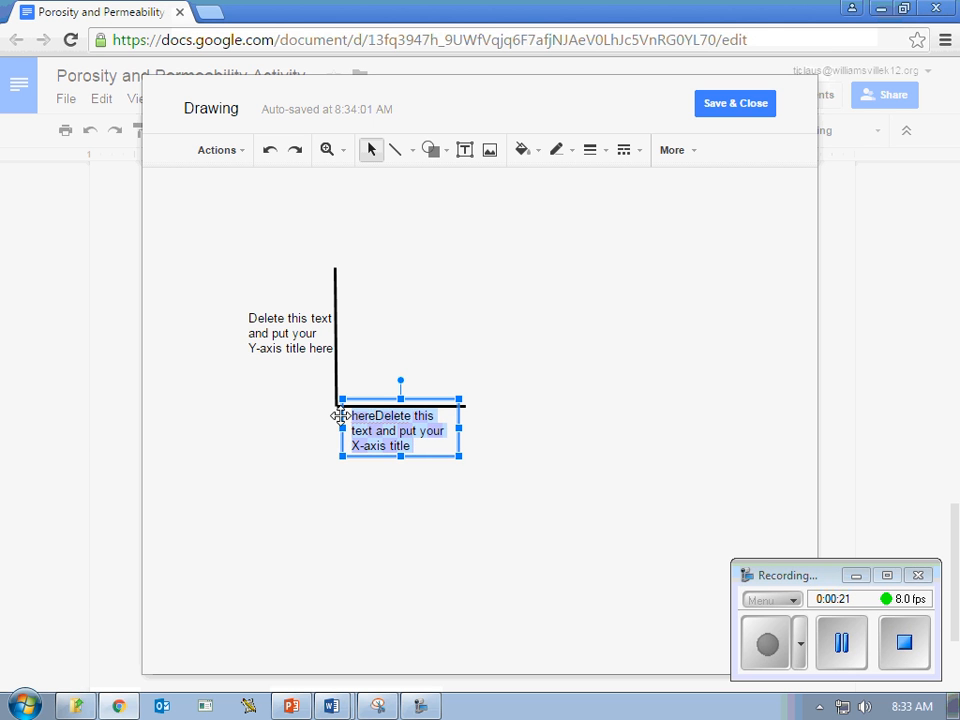
{"action": "key", "text": "delete"}
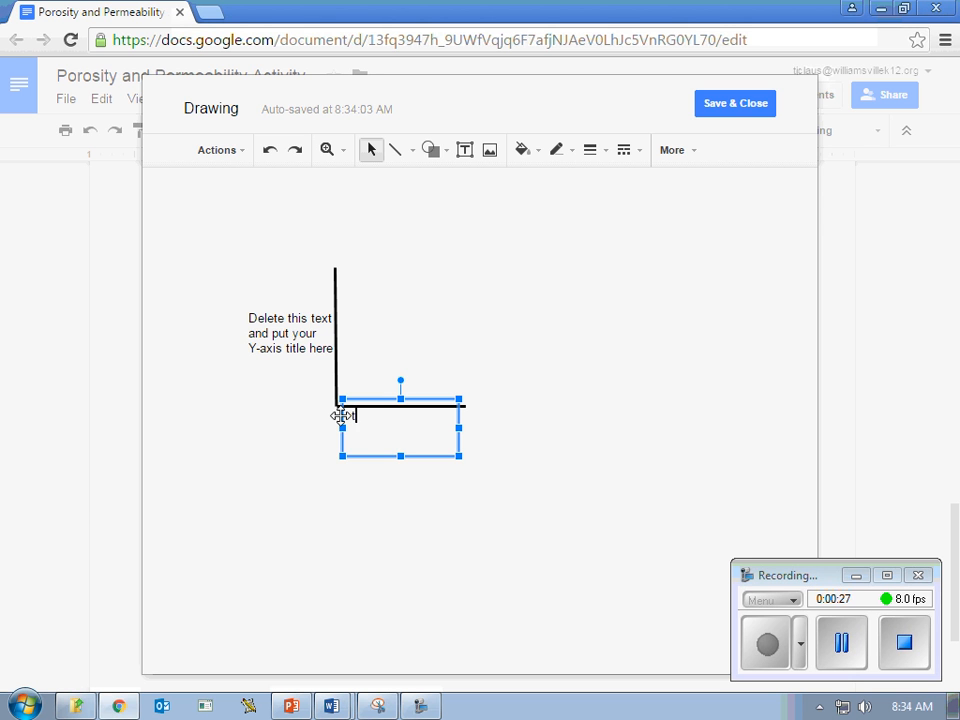
{"action": "type", "text": "title"}
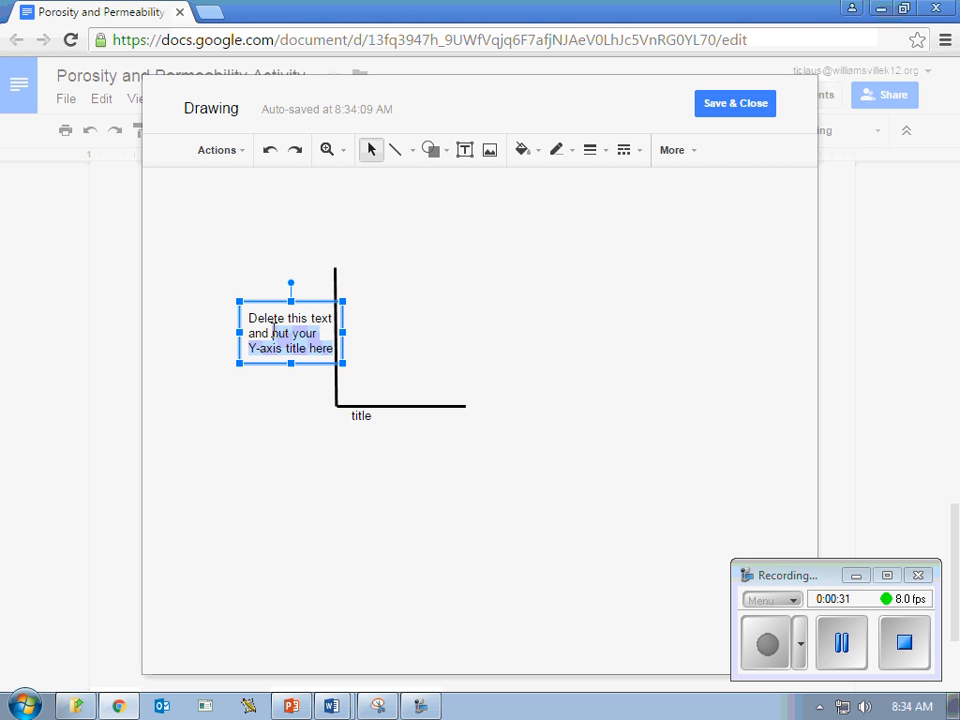
Overwrite the Y-axis placeholder text with "title" so both axes read "title".
{"action": "type", "text": "title"}
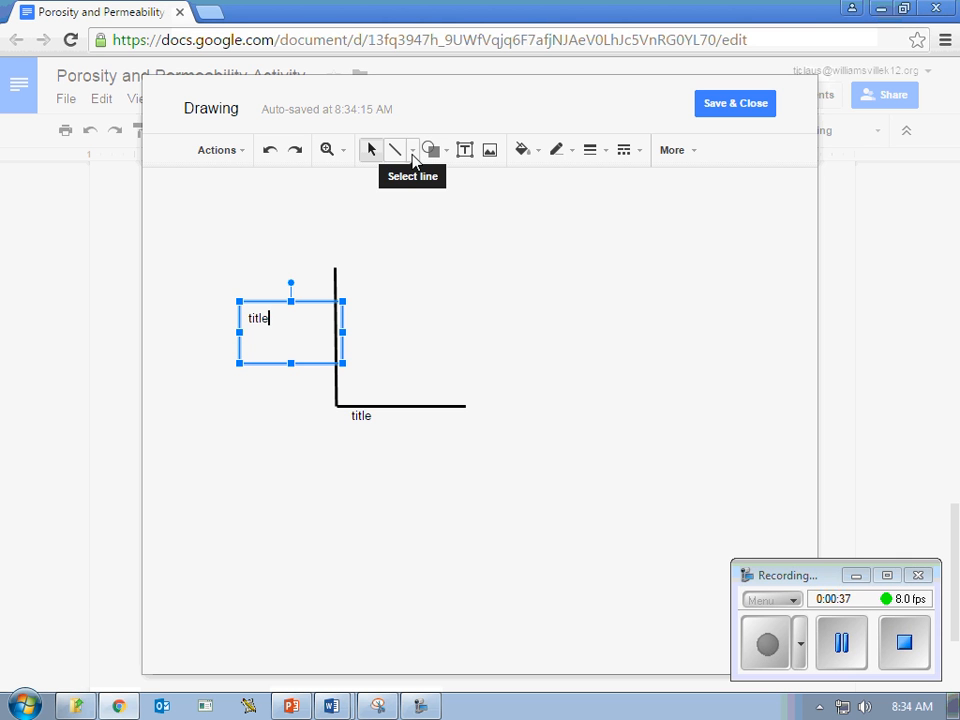
Scribble a nearly flat freehand trend line across the graph axes.
{"action": "left_click", "coordinate": [412, 150]}
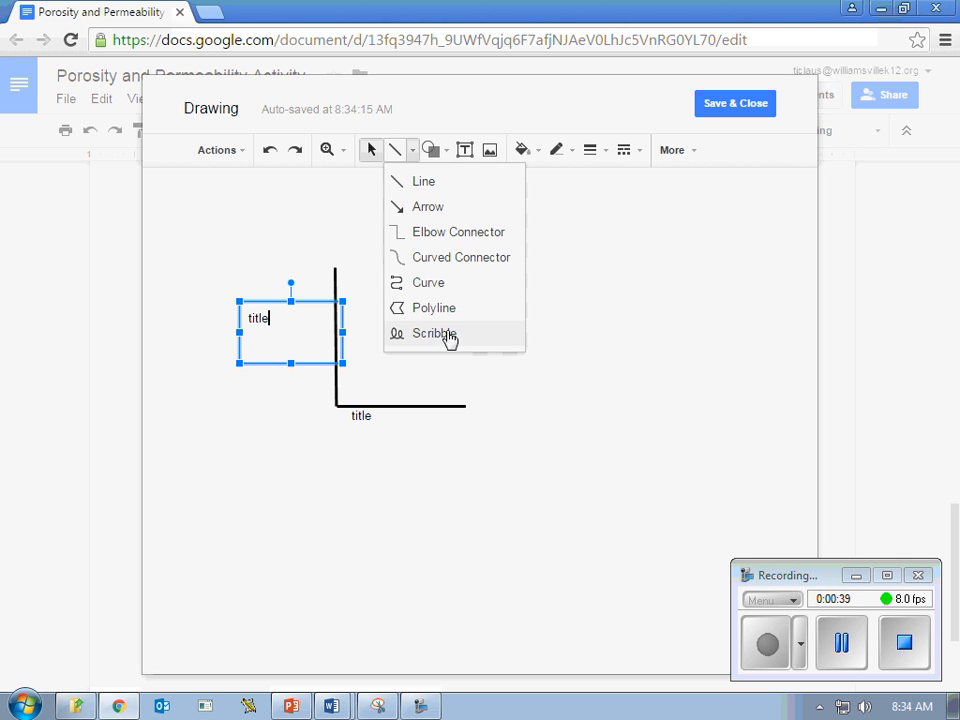
{"action": "left_click", "coordinate": [434, 333]}
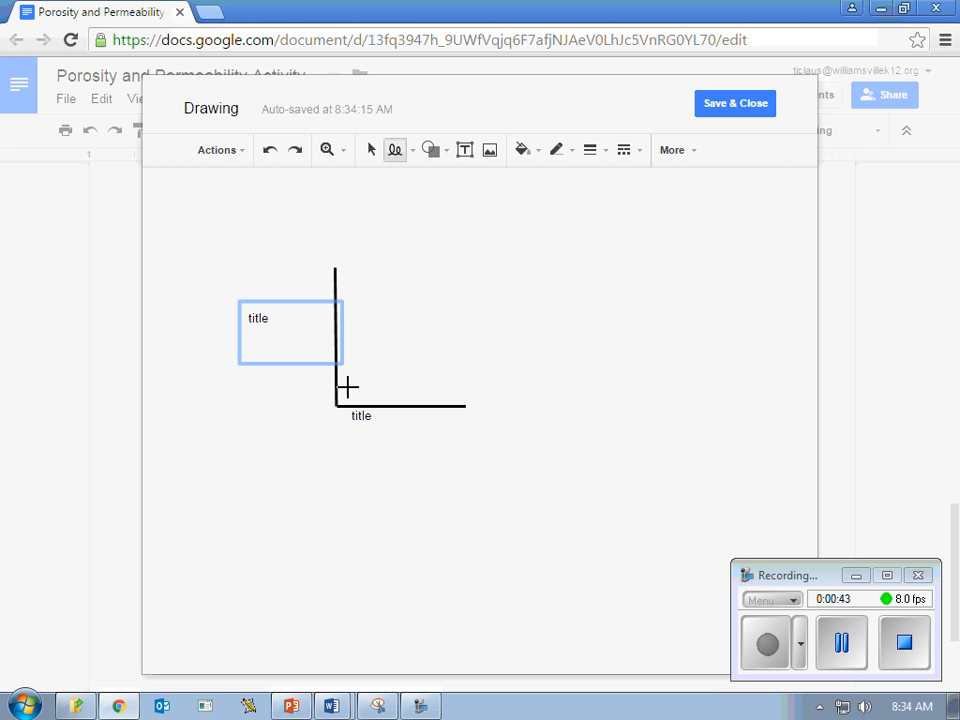
{"action": "left_click_drag", "start_coordinate": [349, 388], "coordinate": [461, 293]}
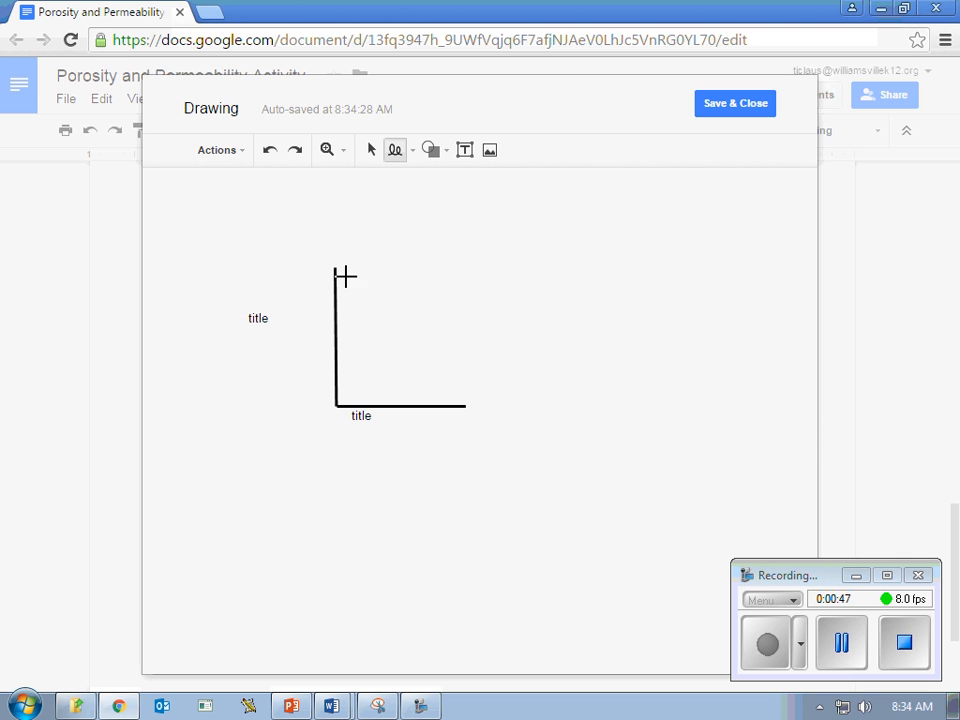
{"action": "mouse_move", "coordinate": [349, 333]}
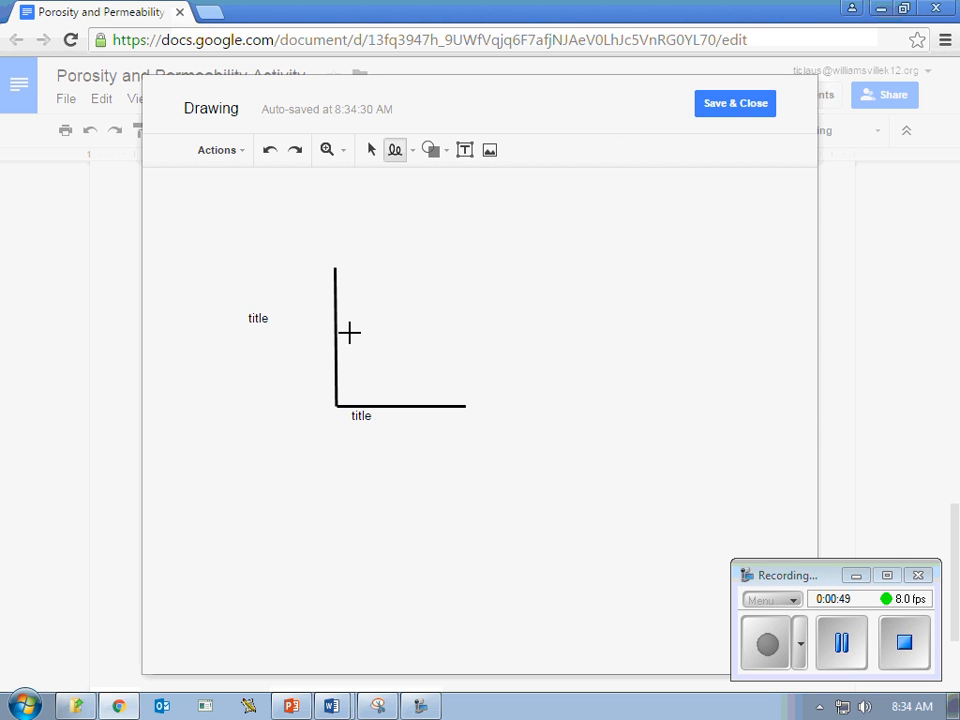
{"action": "left_click_drag", "start_coordinate": [350, 332], "coordinate": [465, 338]}
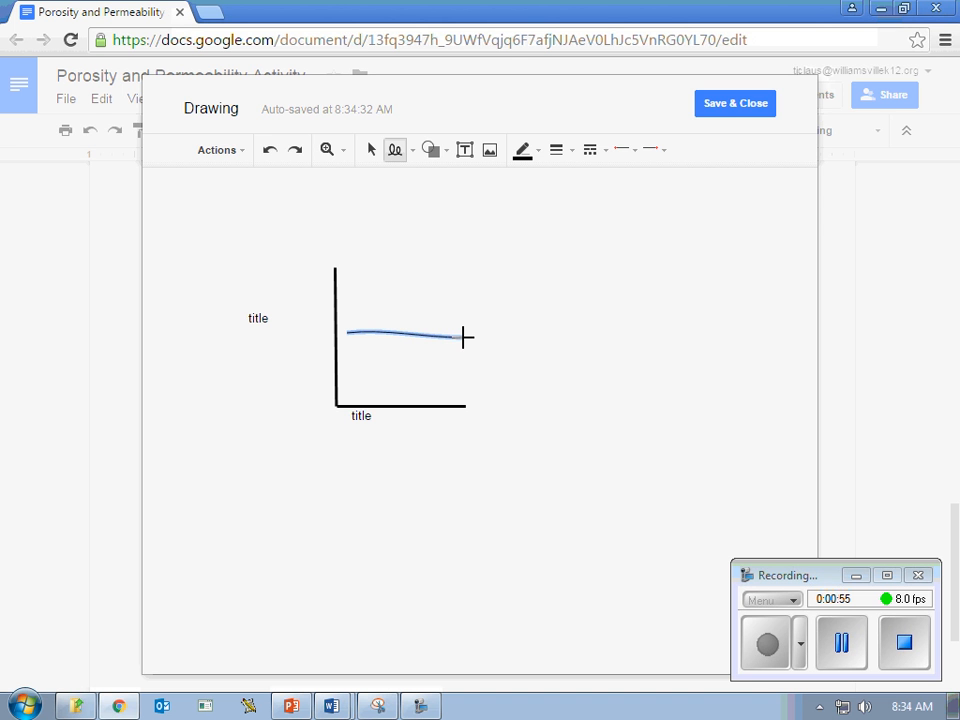
Save & Close the drawing so the finished graph lands in the table cell.
{"action": "left_click", "coordinate": [734, 103]}
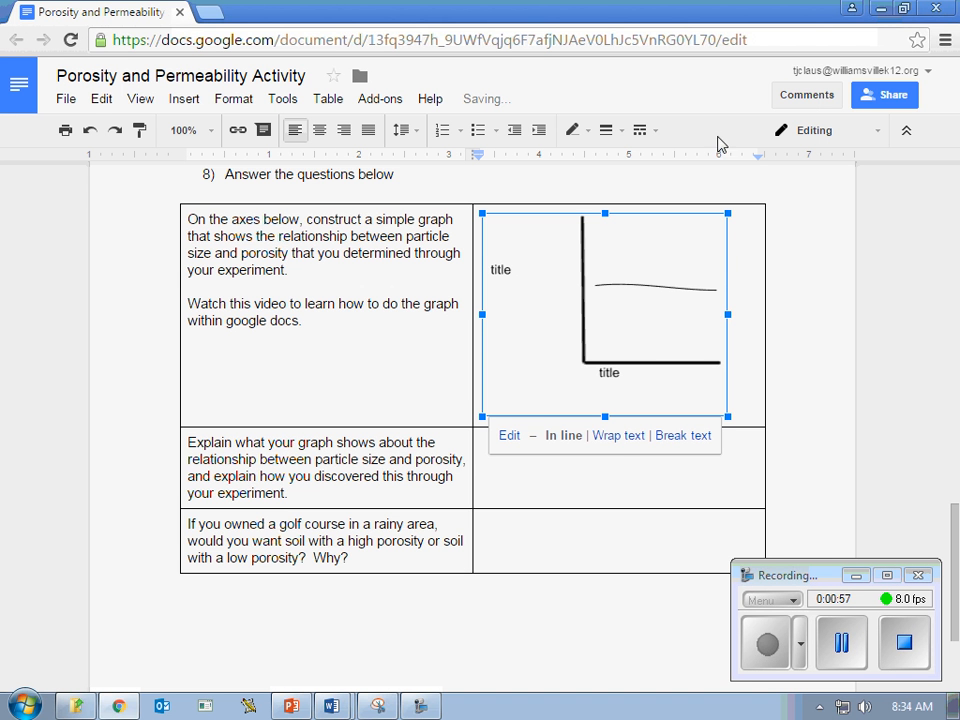